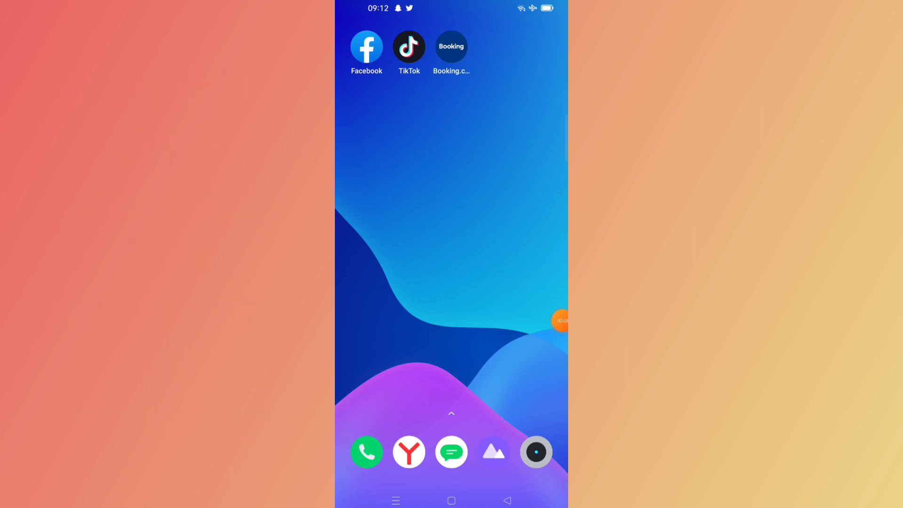
# Step: Launch WhatsApp into the Menam chat and toggle the mic button to video message mode
pyautogui.click(558, 319)
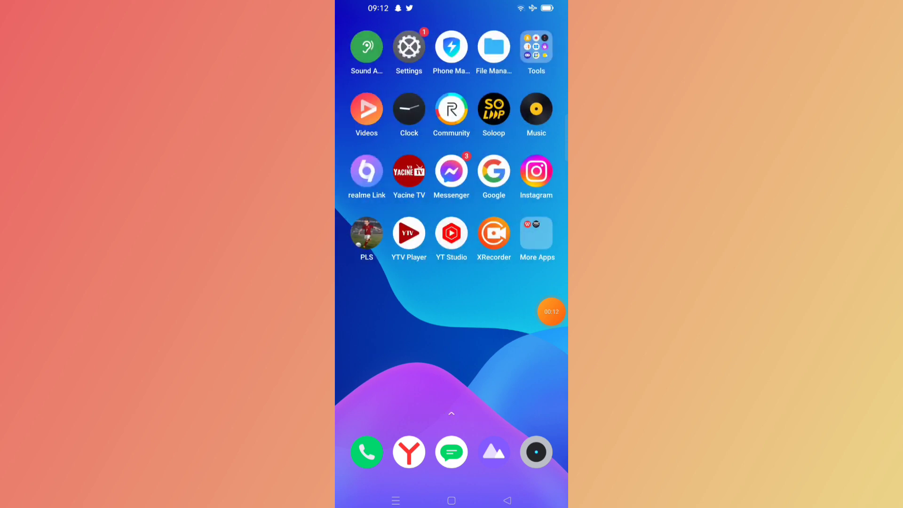
pyautogui.hscroll(-3)
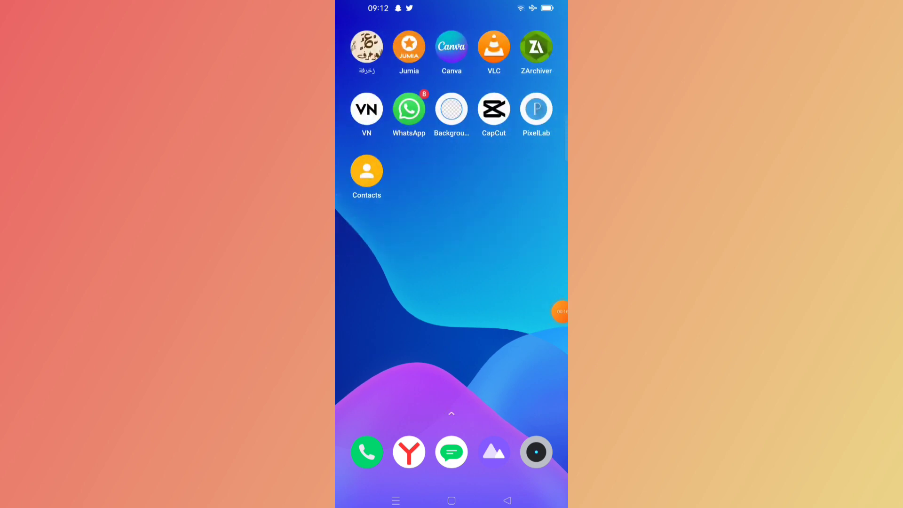
pyautogui.click(408, 109)
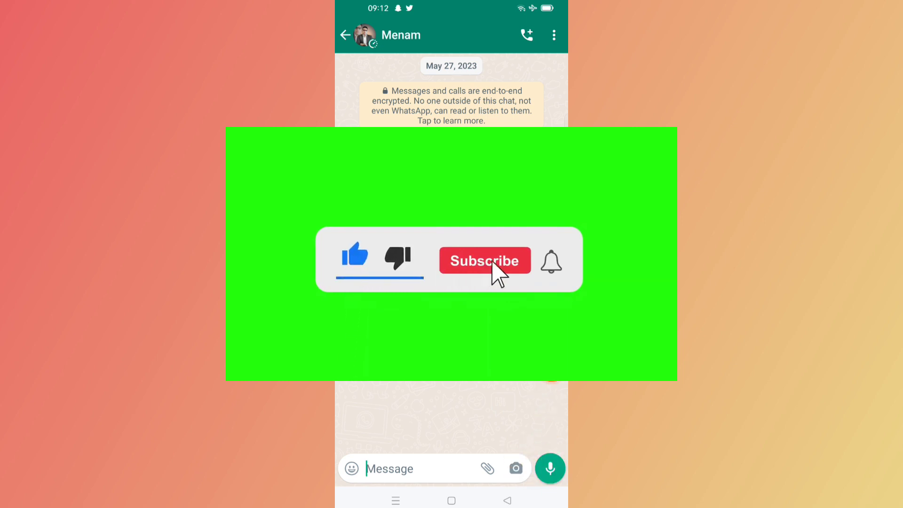
pyautogui.click(484, 261)
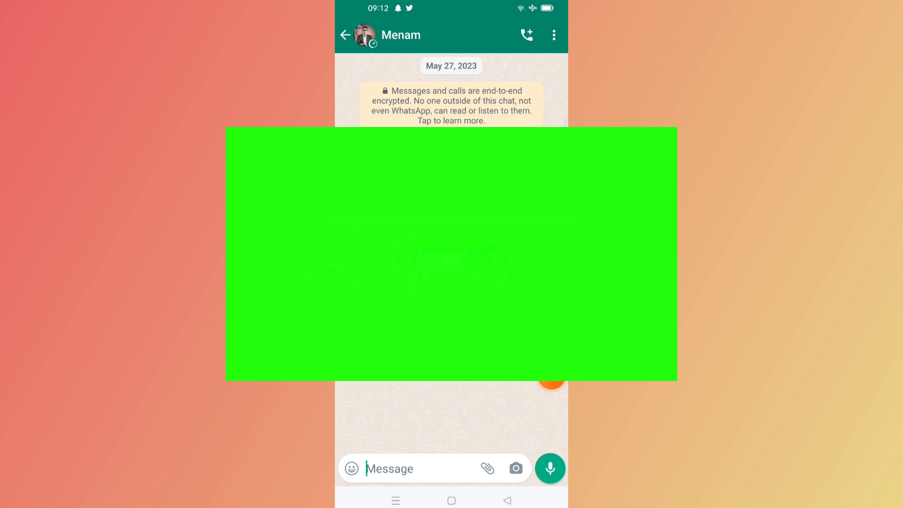
pyautogui.click(549, 468)
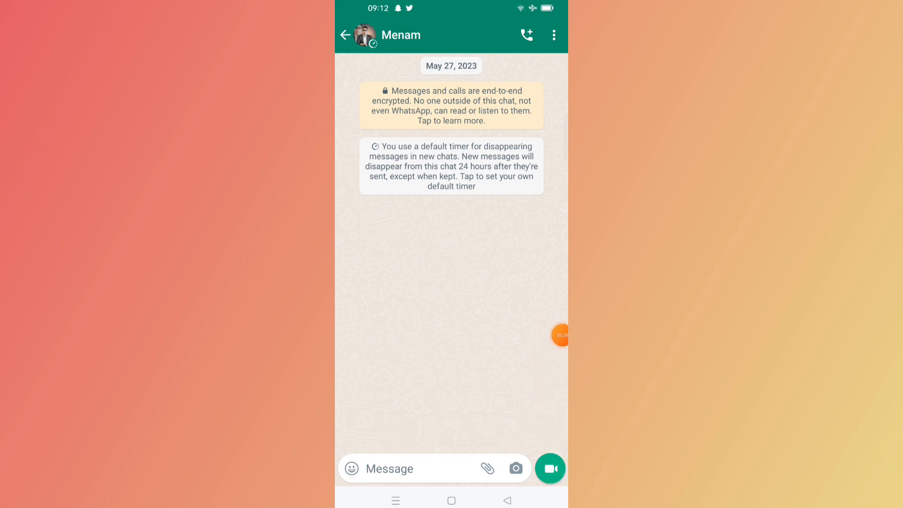
# Step: Go home, launch Play Store and rerun the 'whatsapp' search showing WhatsApp Messenger's Update button
pyautogui.click(450, 500)
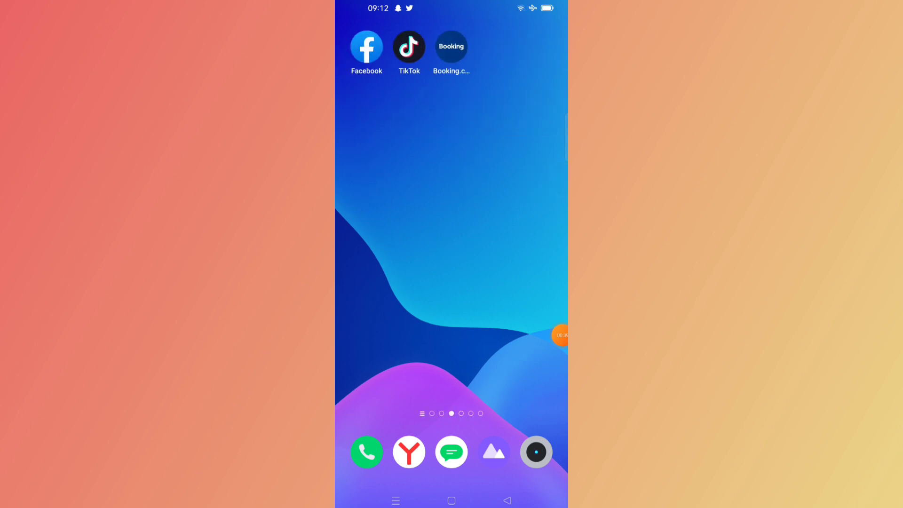
pyautogui.hscroll(-3)
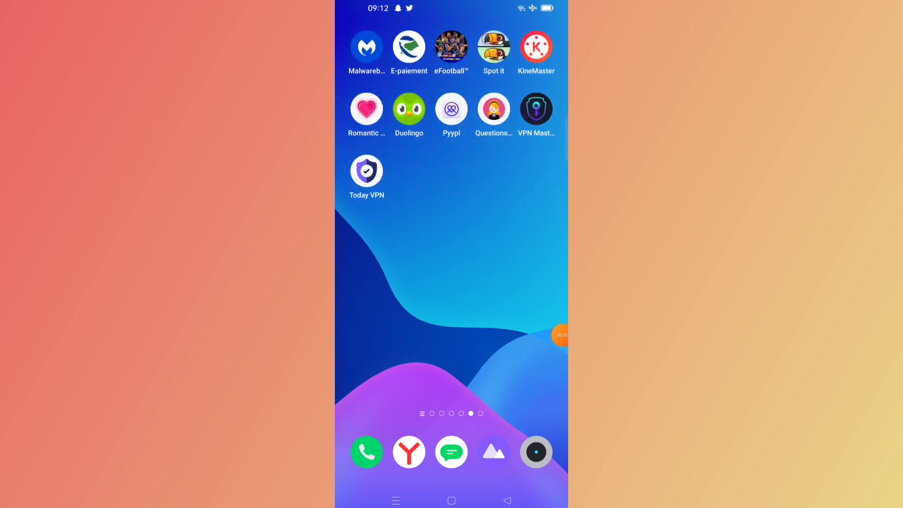
pyautogui.hscroll(-3)
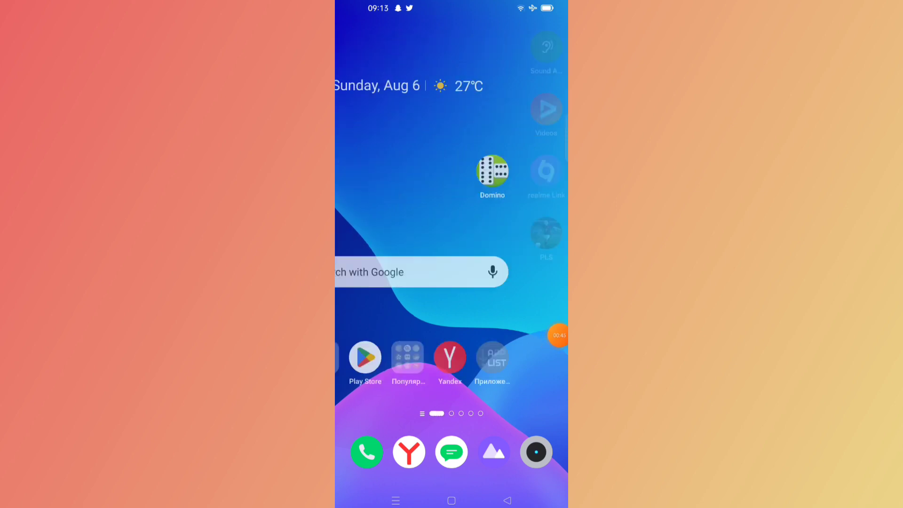
pyautogui.click(364, 357)
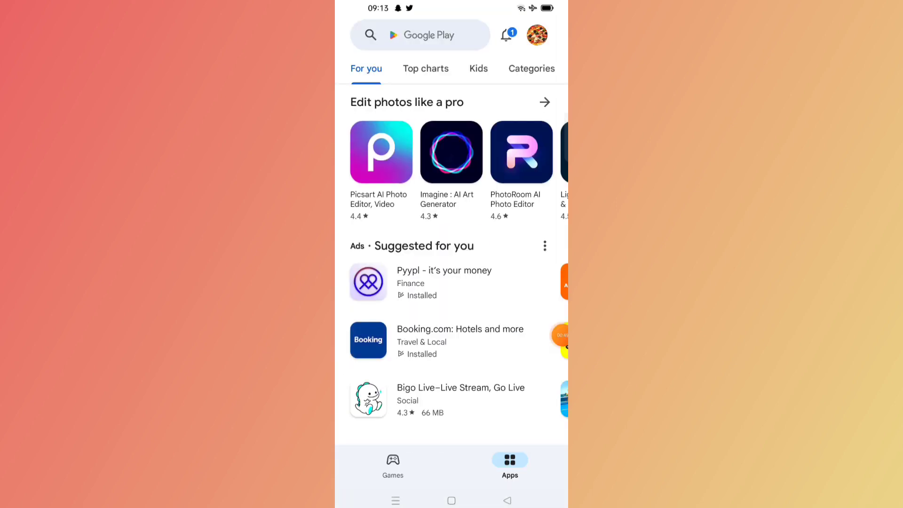
pyautogui.click(427, 35)
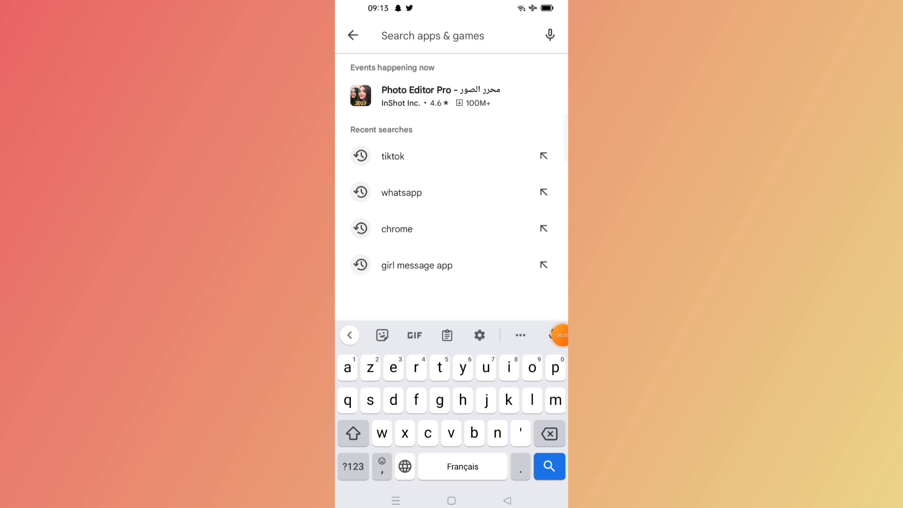
pyautogui.click(401, 191)
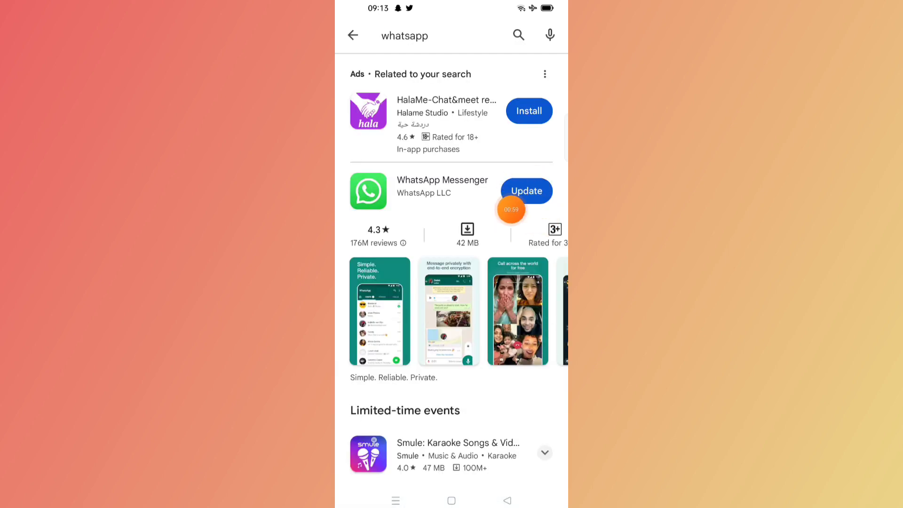
pyautogui.moveTo(542, 261)
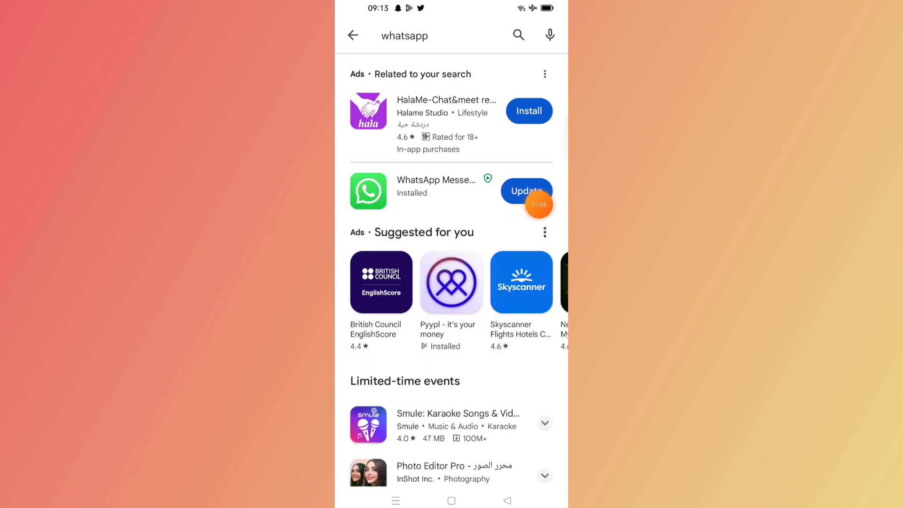
pyautogui.moveTo(546, 288)
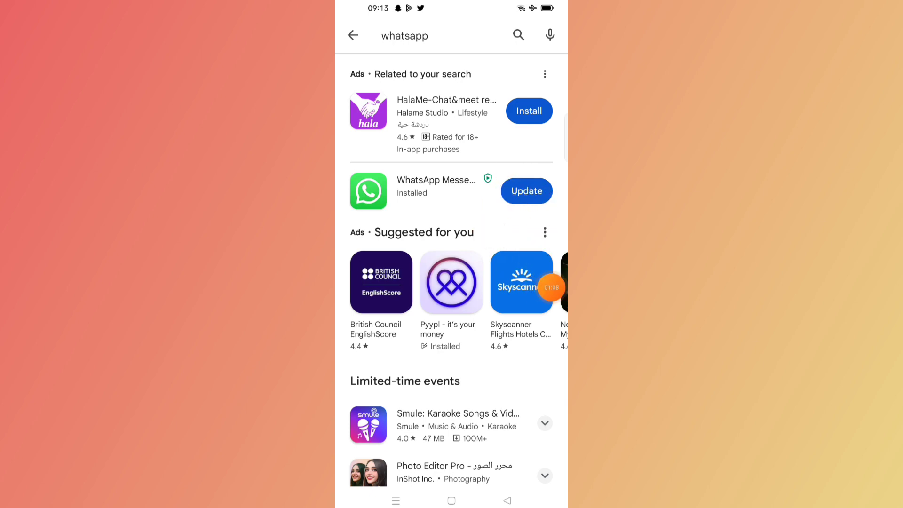
# Step: Apply the WhatsApp update, recheck the Menam chat, then long-press WhatsApp's icon for its shortcuts
pyautogui.click(451, 499)
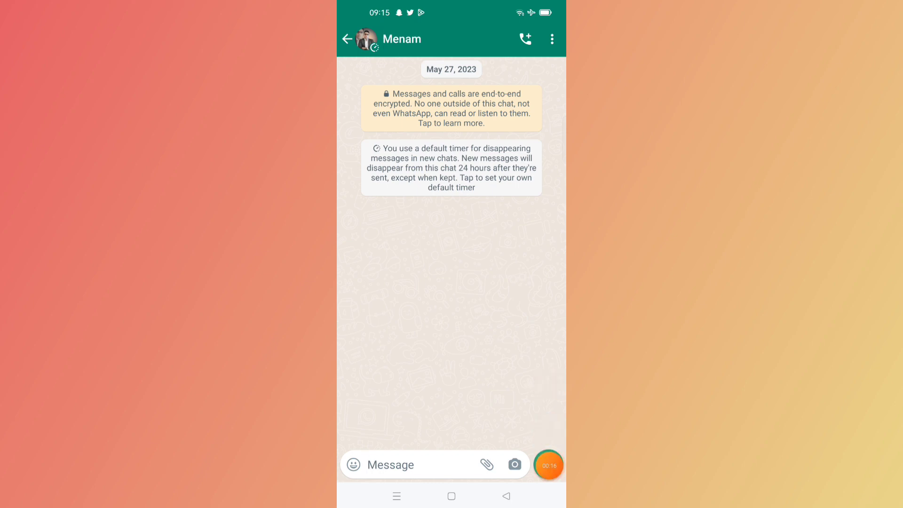
pyautogui.click(548, 463)
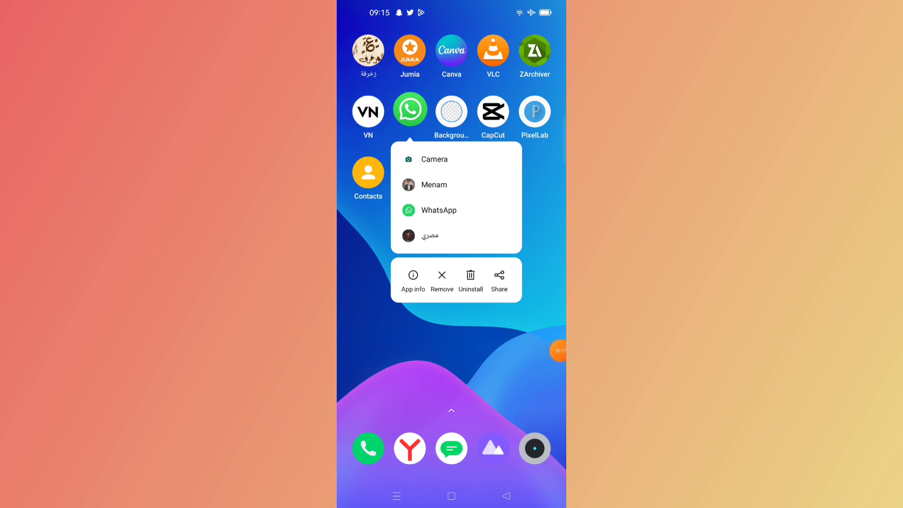
# Step: Clear WhatsApp's cache to 0 B from App info > Storage and return to the home screen
pyautogui.click(413, 280)
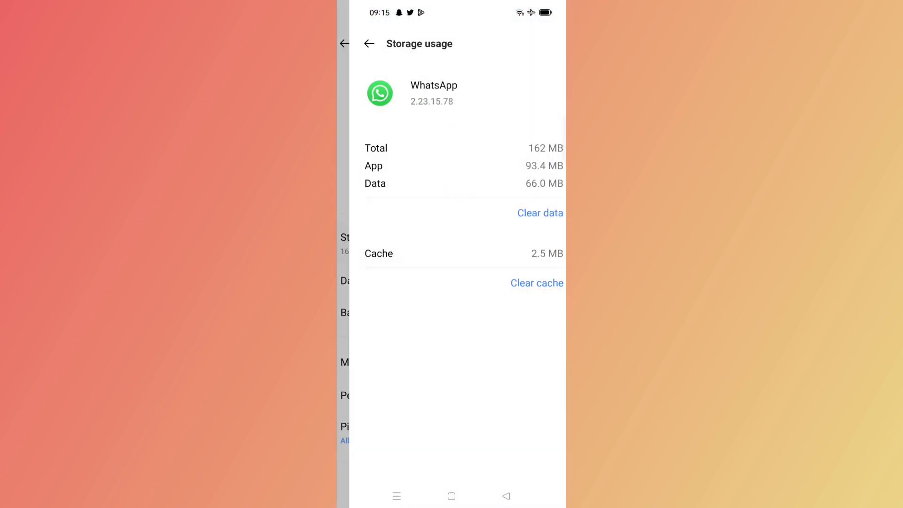
pyautogui.click(536, 283)
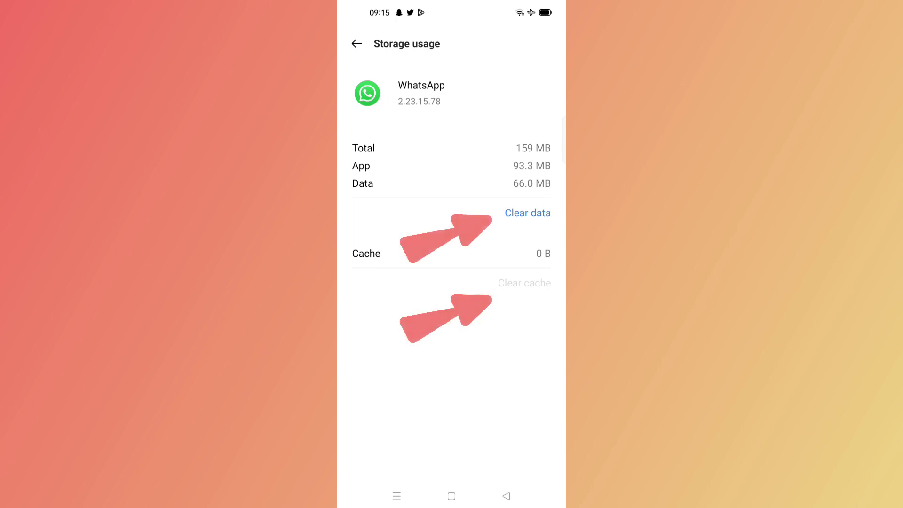
pyautogui.click(357, 43)
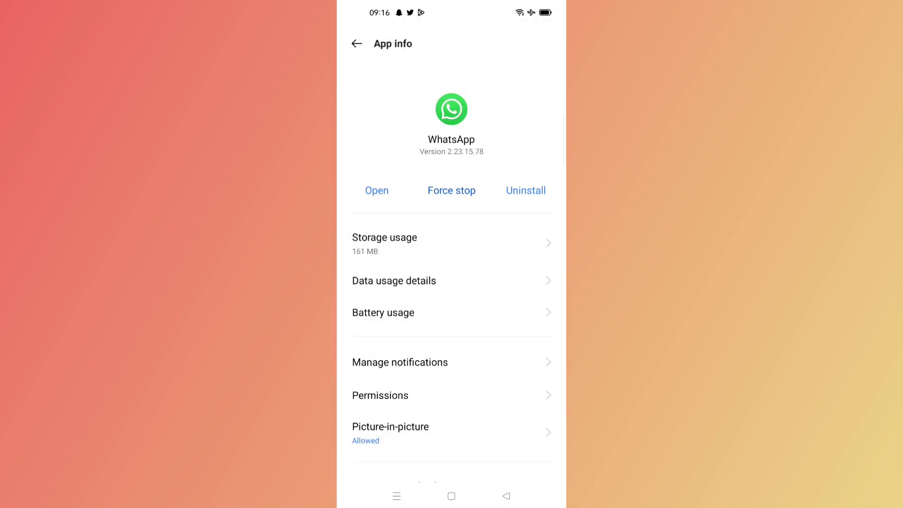
pyautogui.click(451, 190)
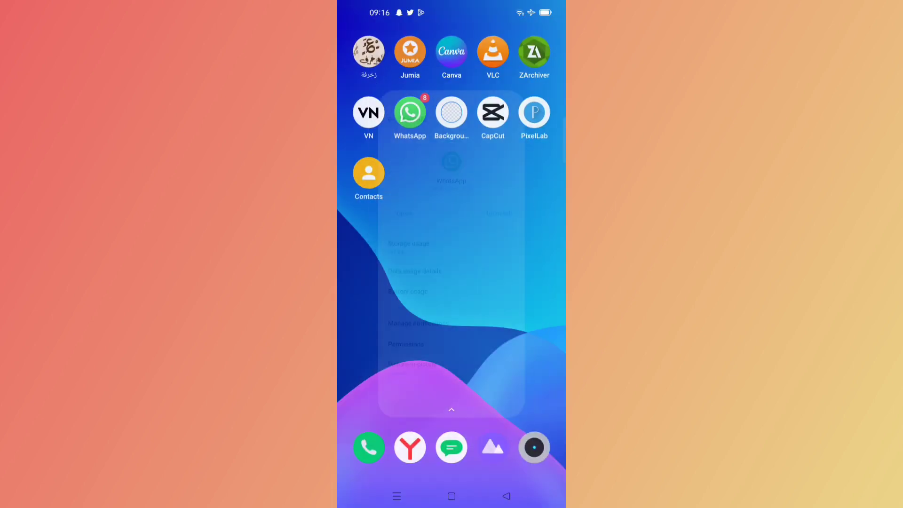
# Step: Reopen WhatsApp, review the earlier WhatsApp Support conversation, then bring up the three-dot main menu from Chats
pyautogui.click(409, 113)
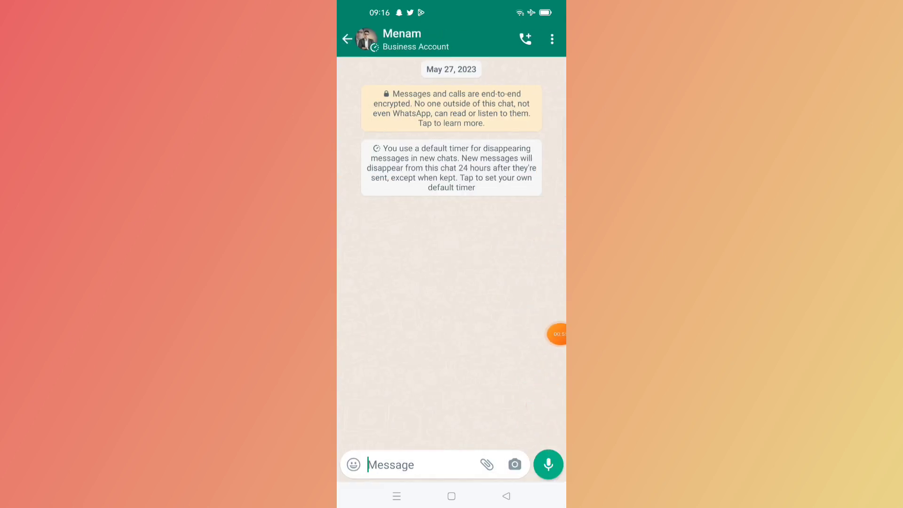
pyautogui.click(347, 39)
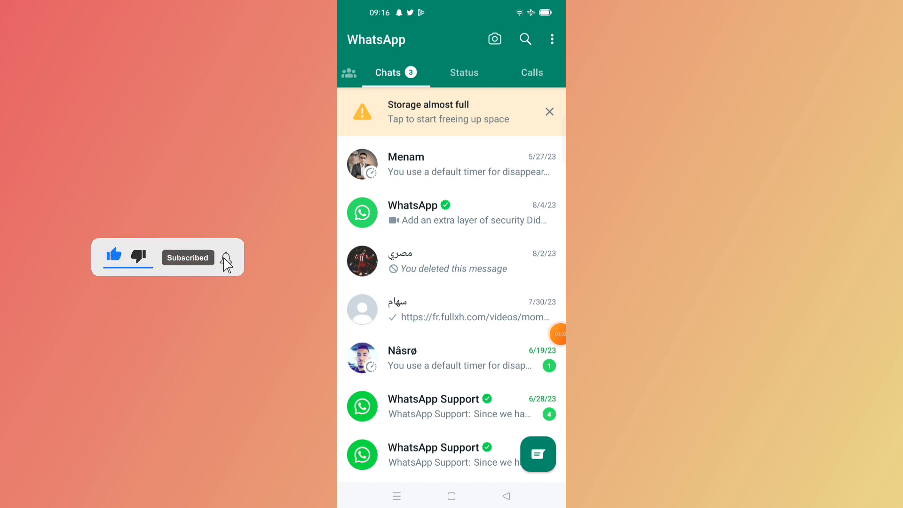
pyautogui.click(551, 39)
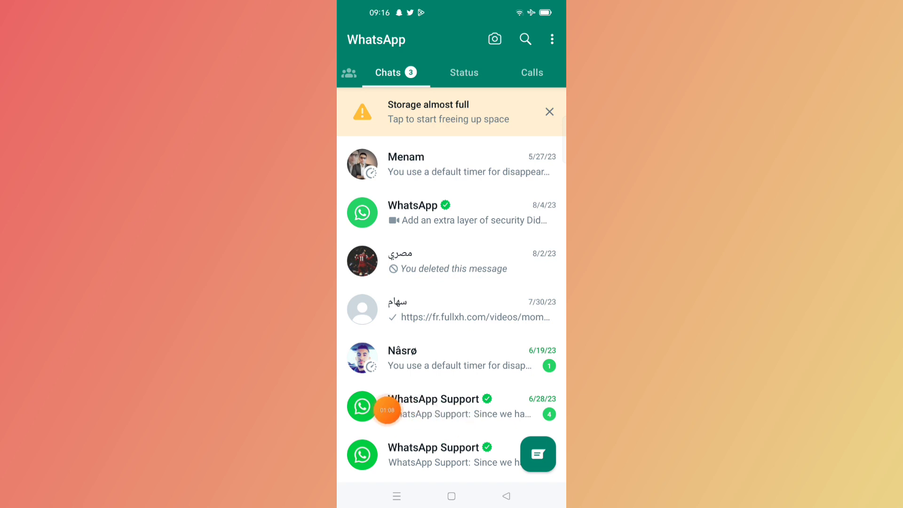
pyautogui.moveTo(428, 414)
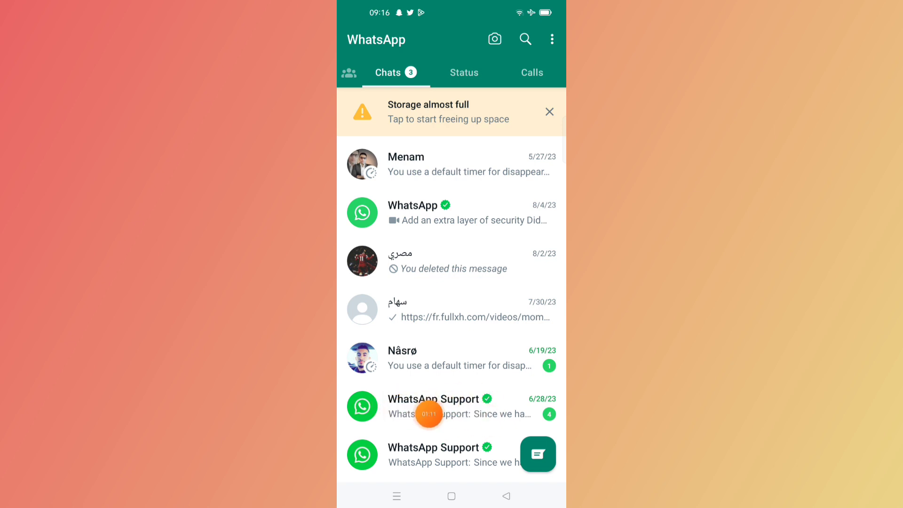
pyautogui.click(437, 406)
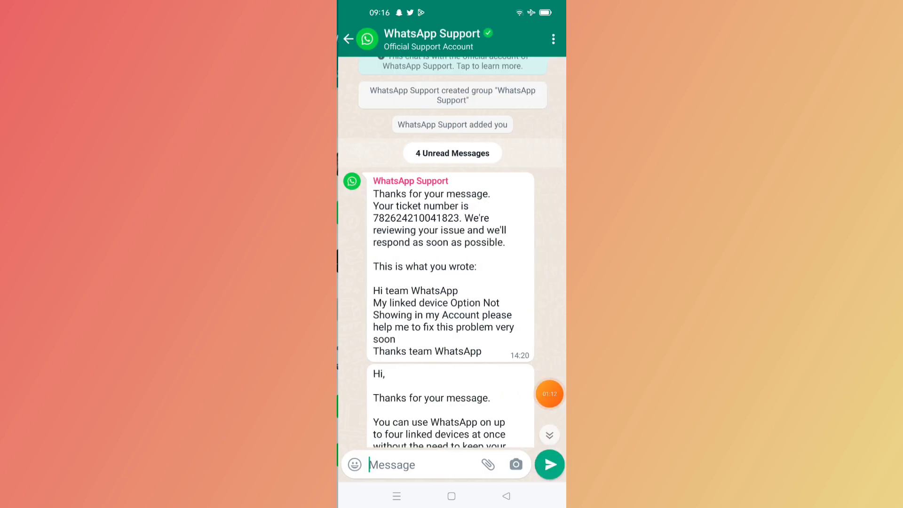
pyautogui.scroll(-3)
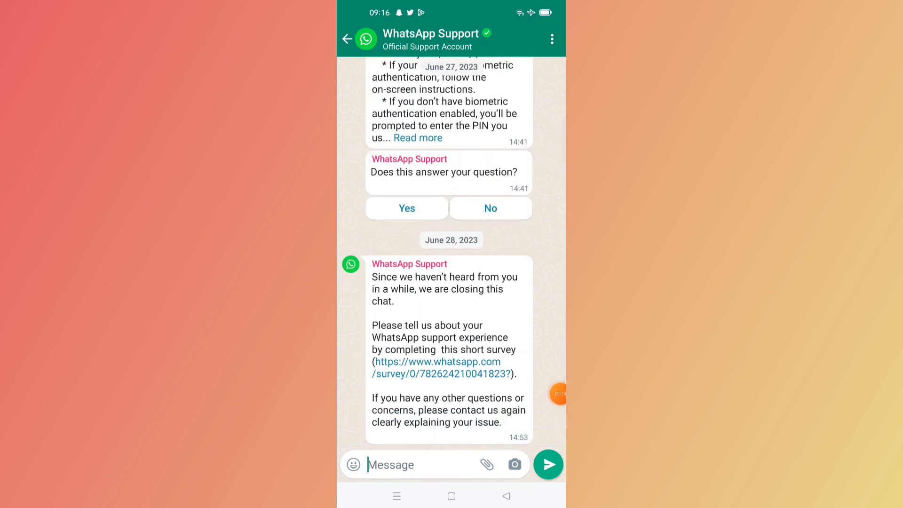
pyautogui.click(347, 39)
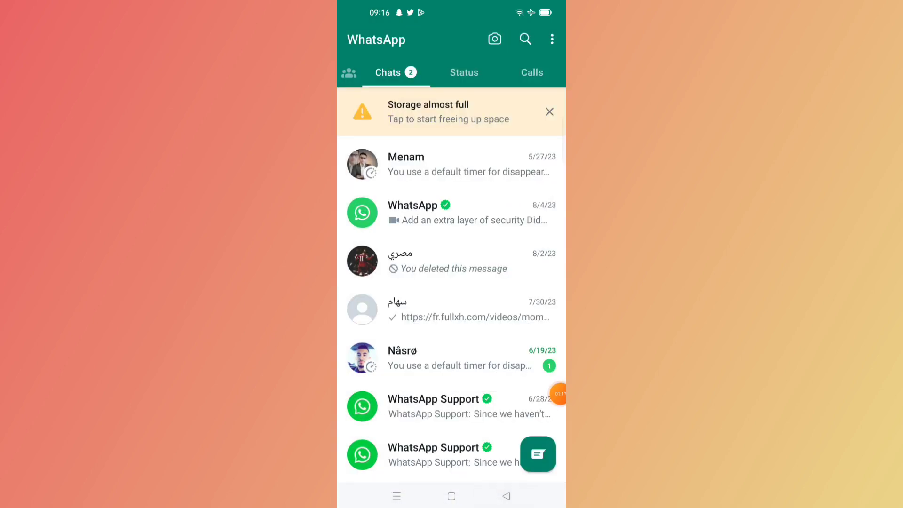
pyautogui.click(551, 40)
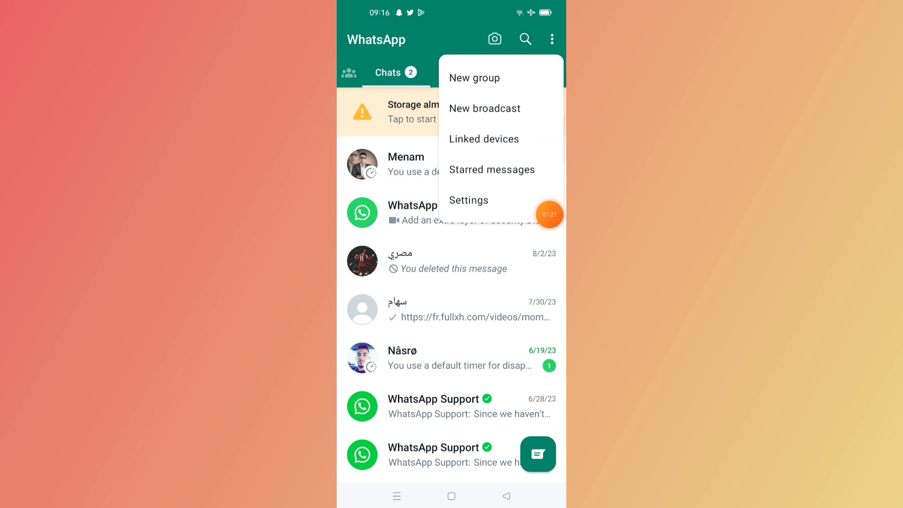
# Step: Via Settings > Help > Contact us, draft the message about the missing record video message icon, inserting 'icon'
pyautogui.click(468, 199)
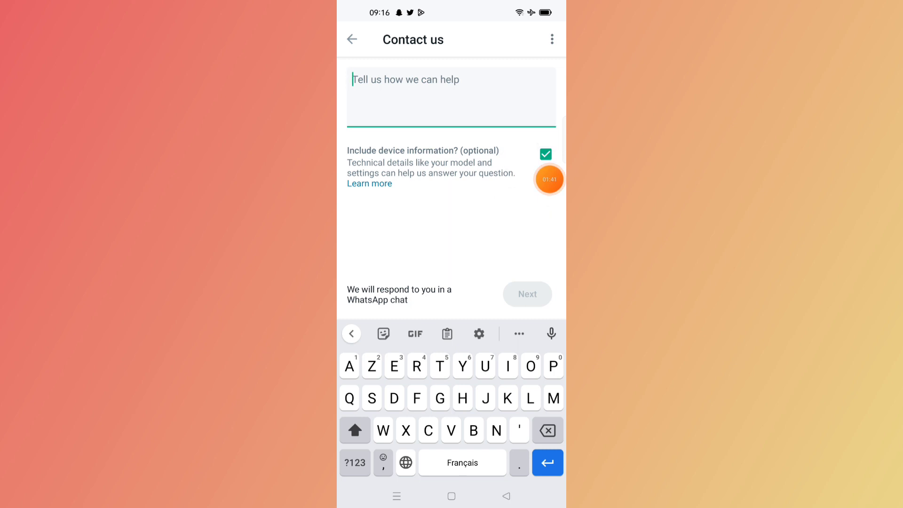
pyautogui.click(548, 179)
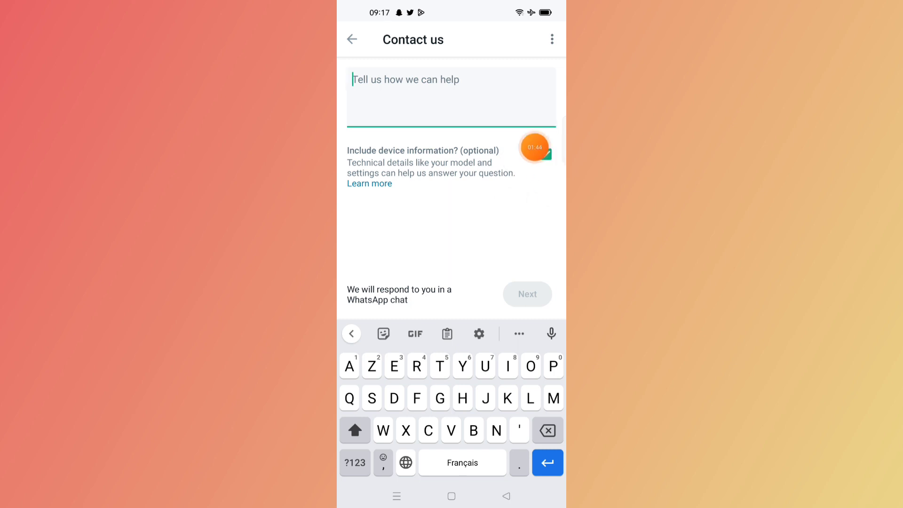
pyautogui.click(535, 146)
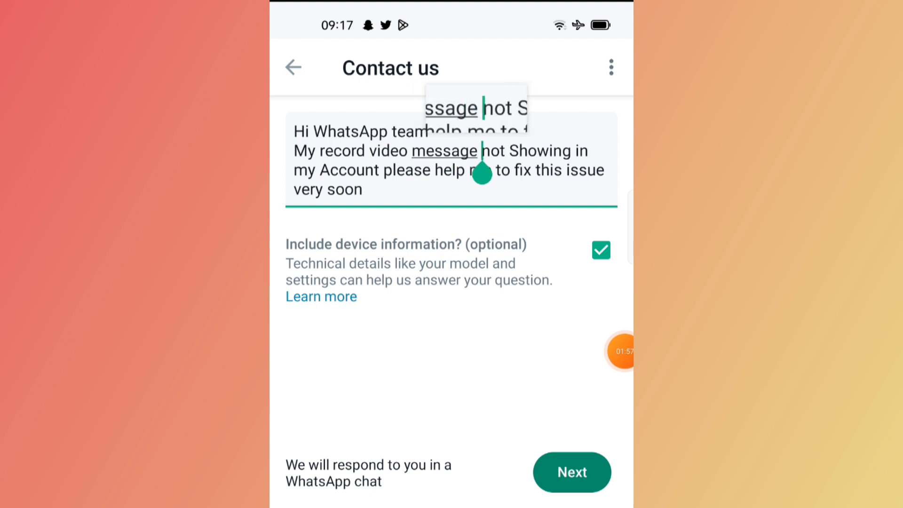
pyautogui.write('icon')
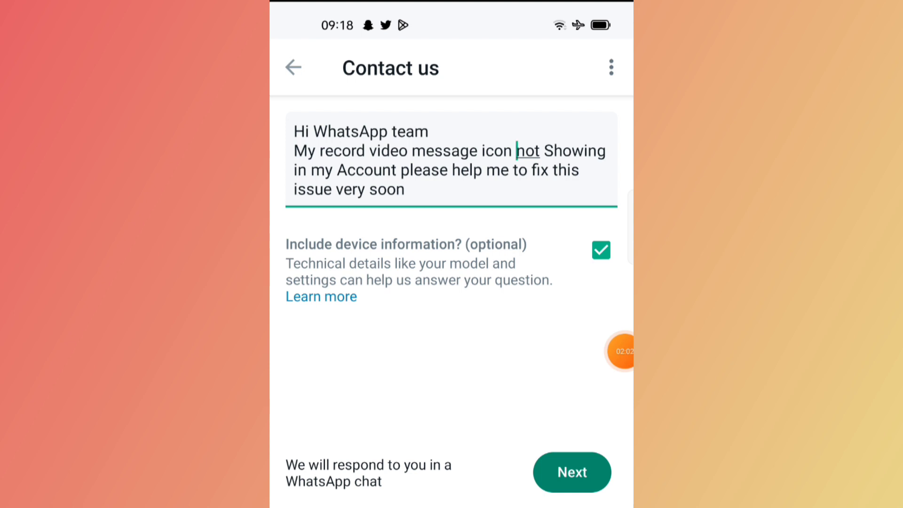
pyautogui.moveTo(551, 206)
pyautogui.write('Thanks team WhatsApp')
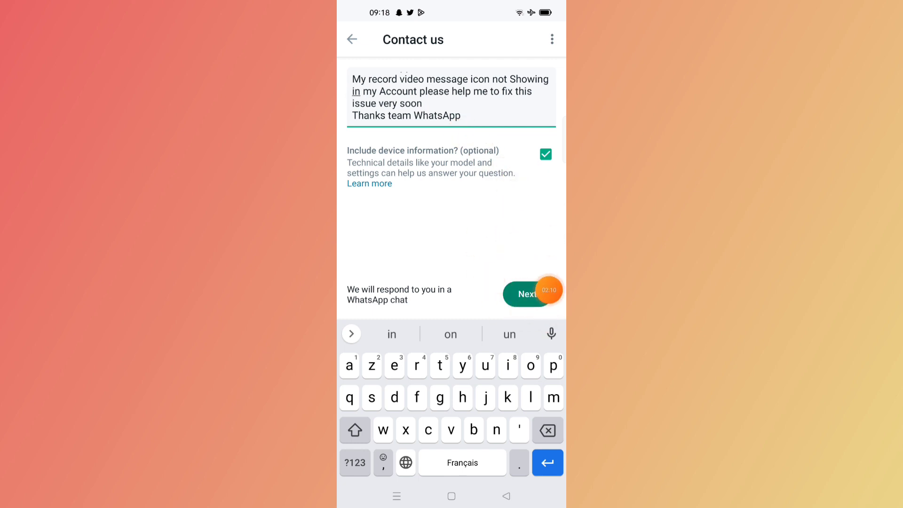
# Step: Skip the suggested help articles and send the question on to WhatsApp Support
pyautogui.click(526, 294)
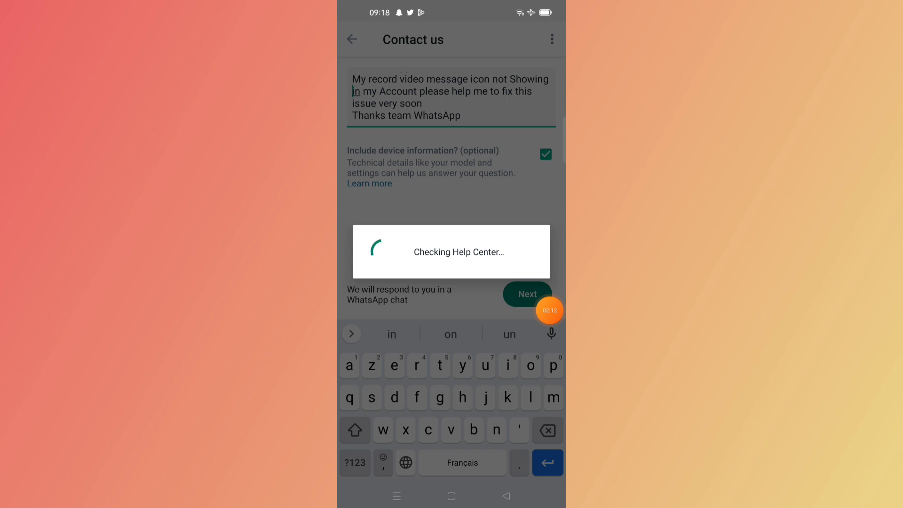
pyautogui.click(526, 293)
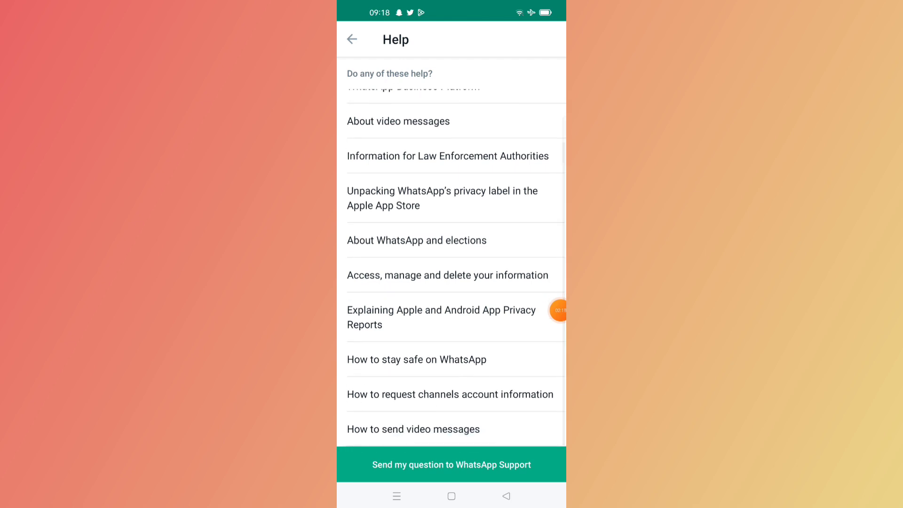
pyautogui.scroll(3)
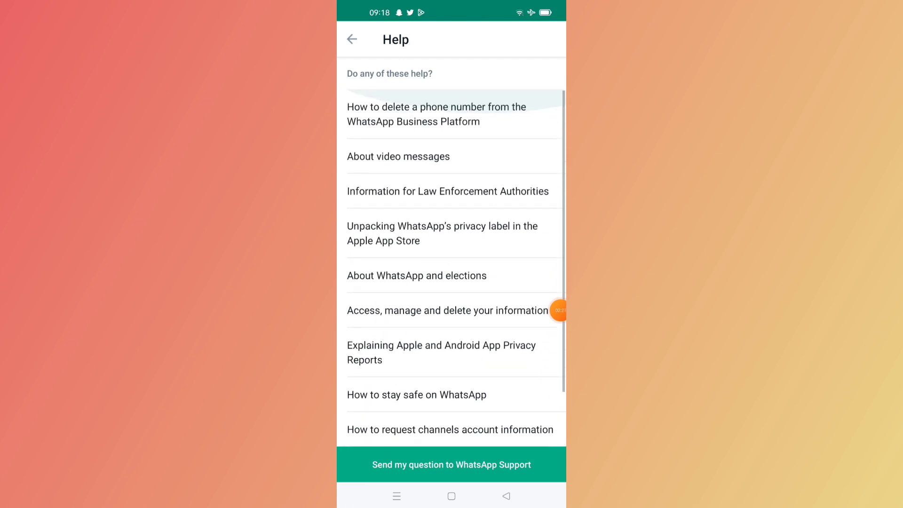
pyautogui.moveTo(485, 265)
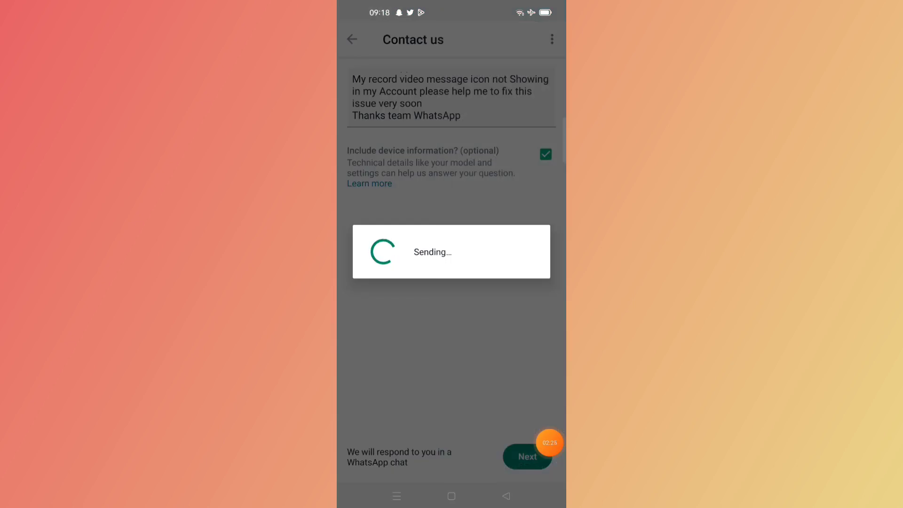
pyautogui.click(527, 456)
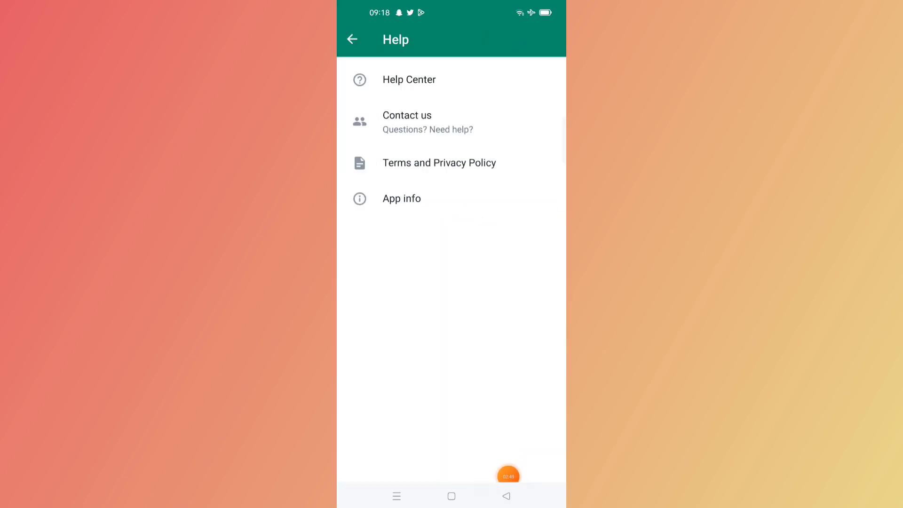
# Step: Back out of Help and Settings, recheck the Menam chat's message button, and return to the Chats list
pyautogui.click(352, 40)
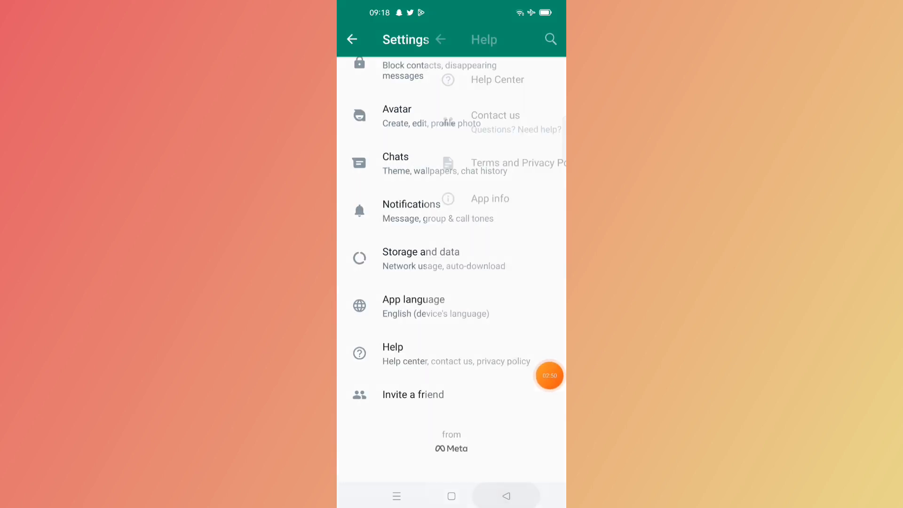
pyautogui.click(352, 40)
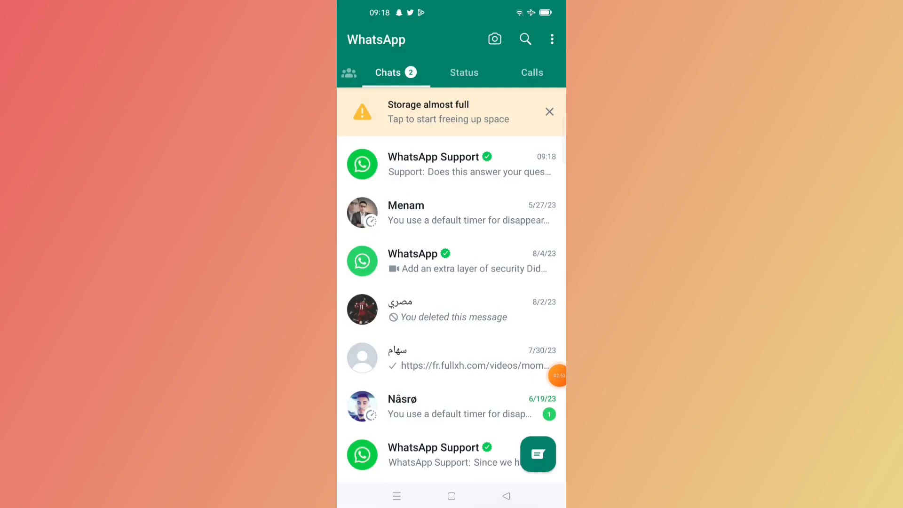
pyautogui.click(450, 212)
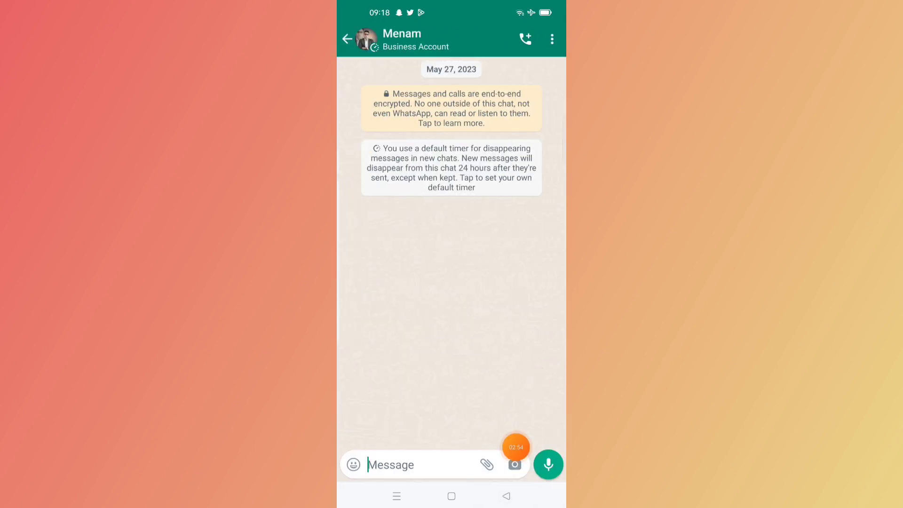
pyautogui.click(547, 463)
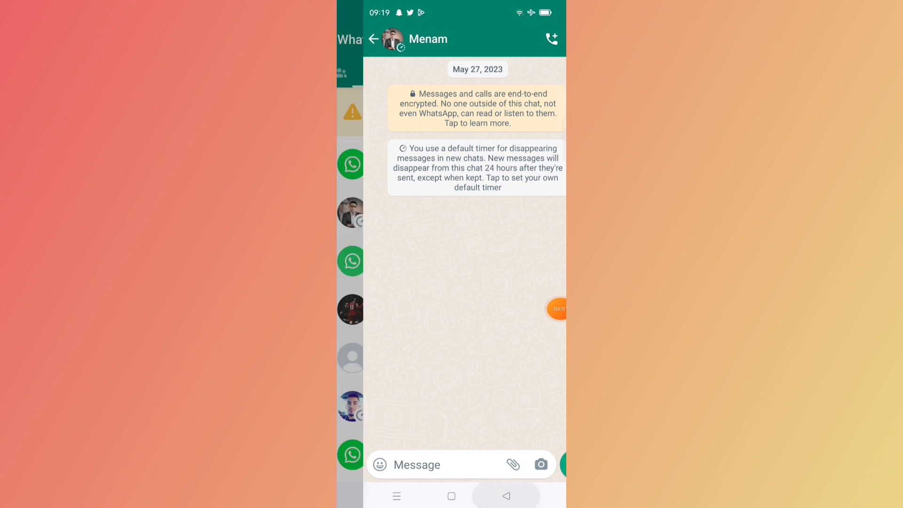
pyautogui.click(373, 38)
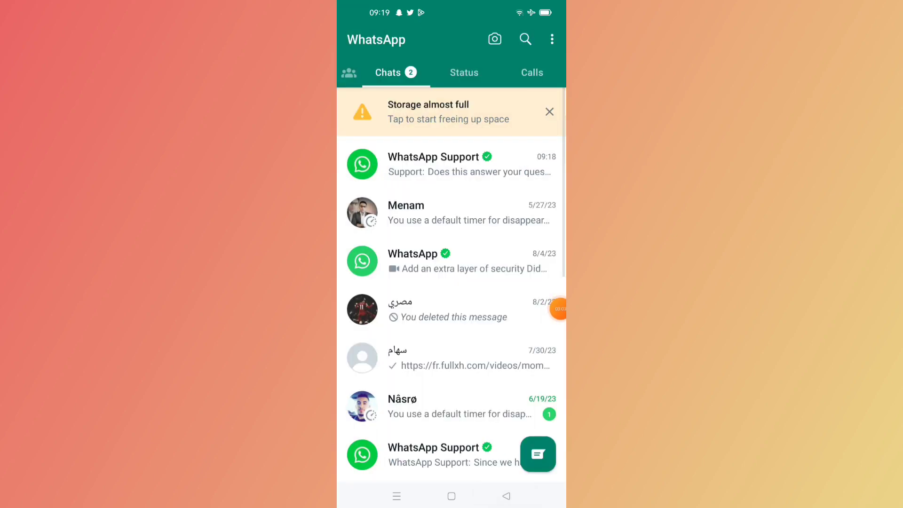